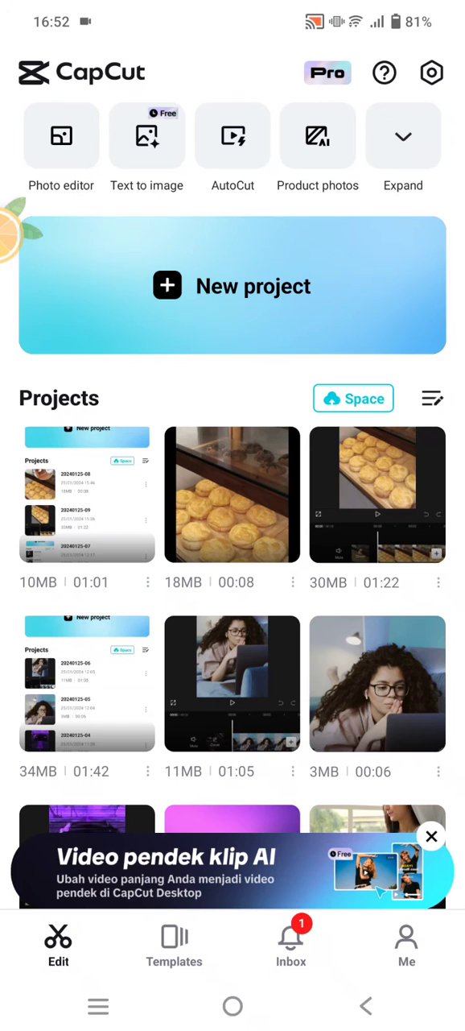
Expand the creation tools and launch the AI poster creator with its sample gallery.
click(402, 135)
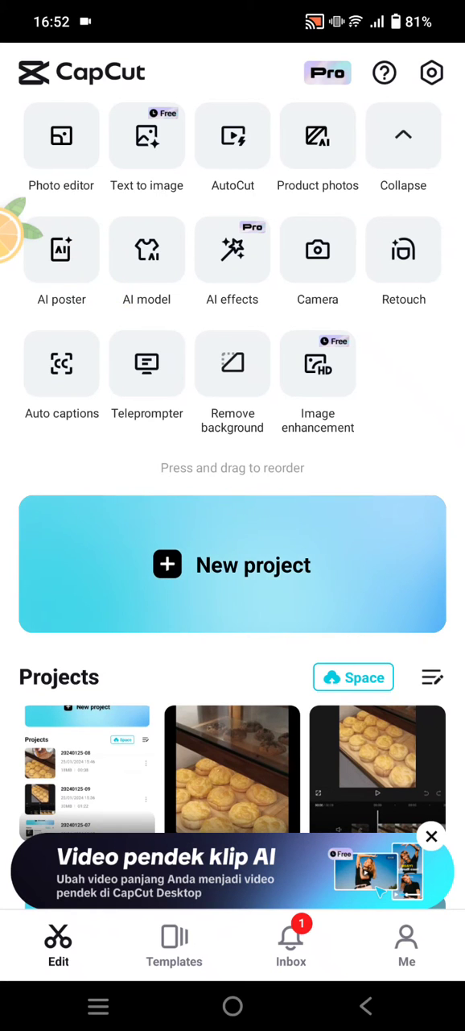
click(62, 251)
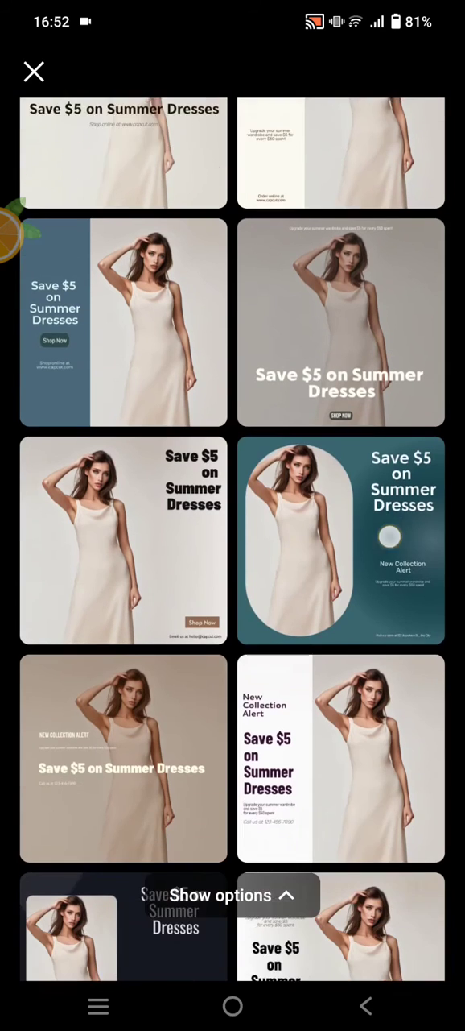
Choose Promotion marketing, the Beauty and personal care category, and add a model photo.
click(232, 895)
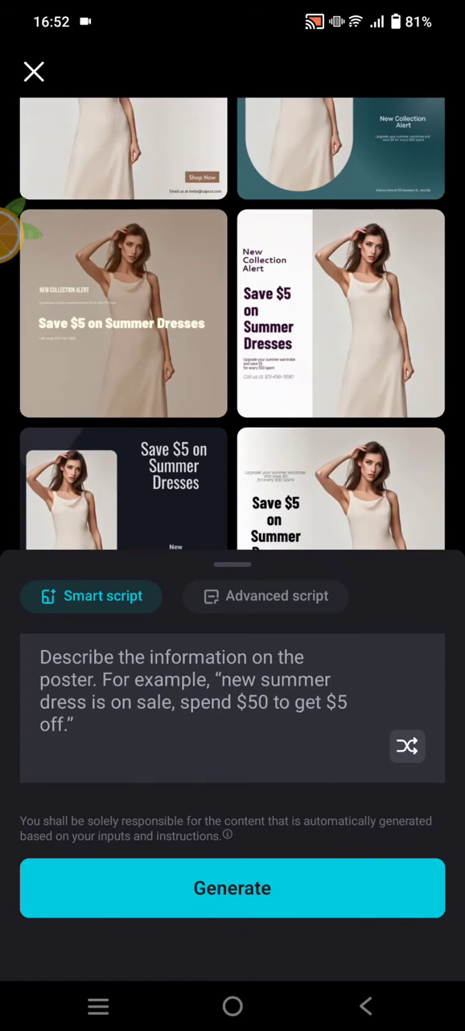
scroll(down, 3)
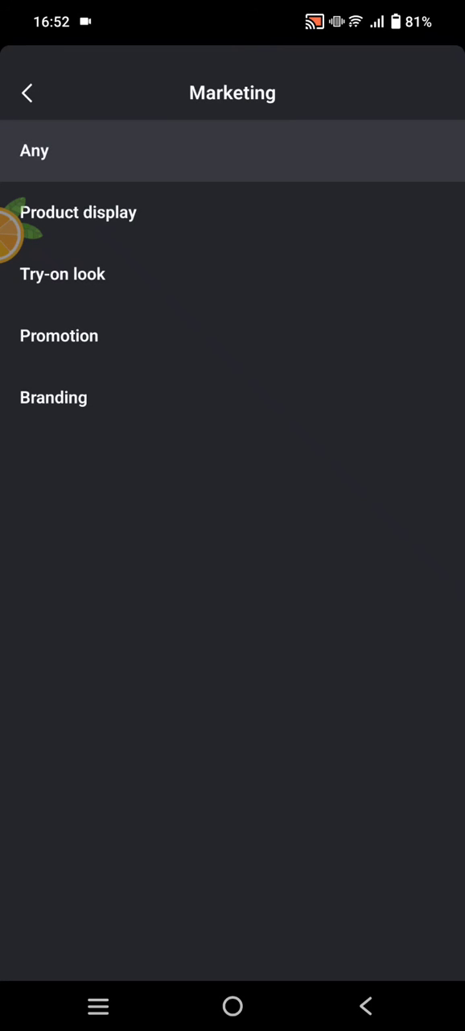
click(58, 335)
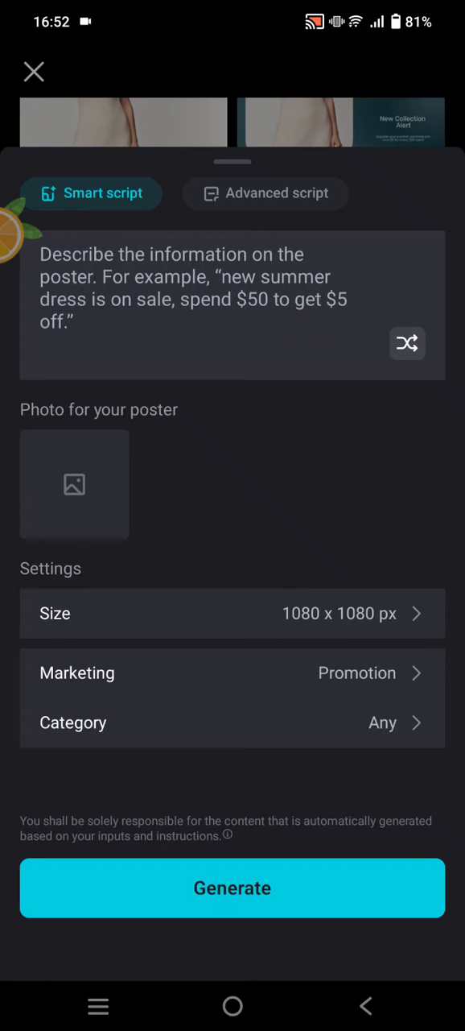
click(232, 722)
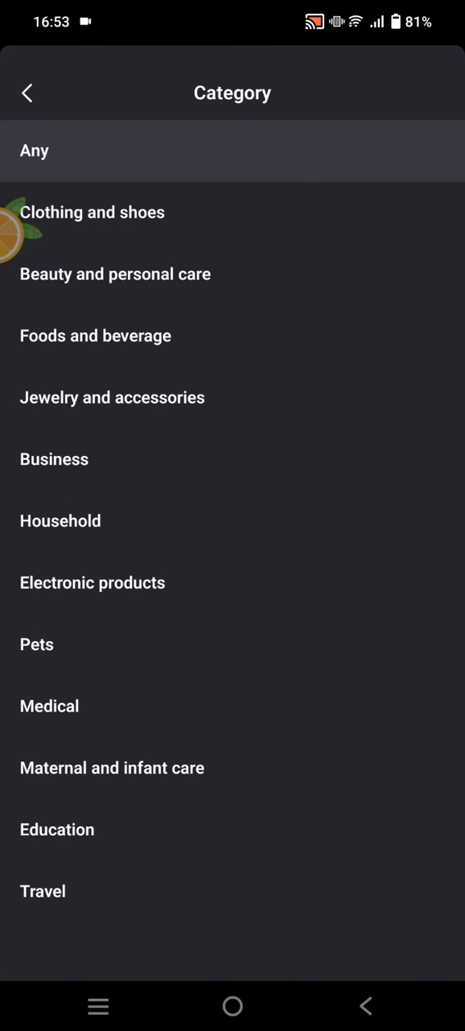
click(116, 274)
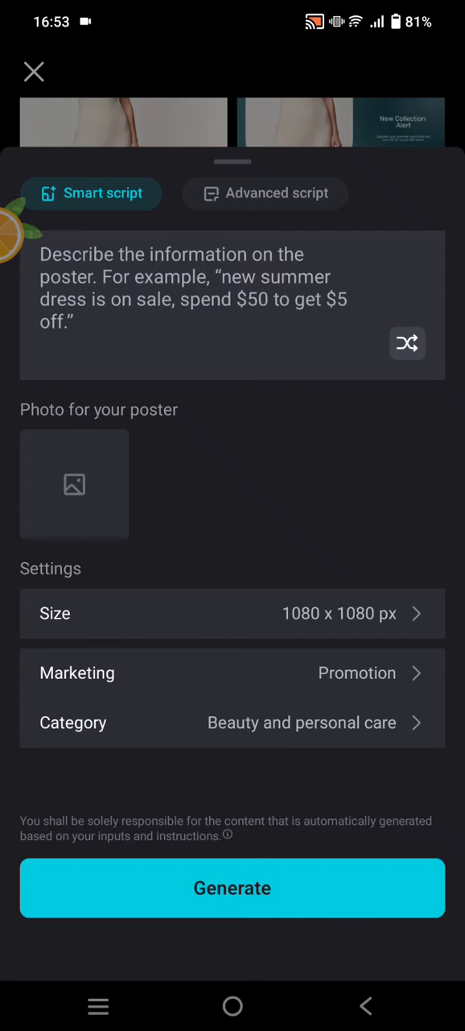
click(75, 483)
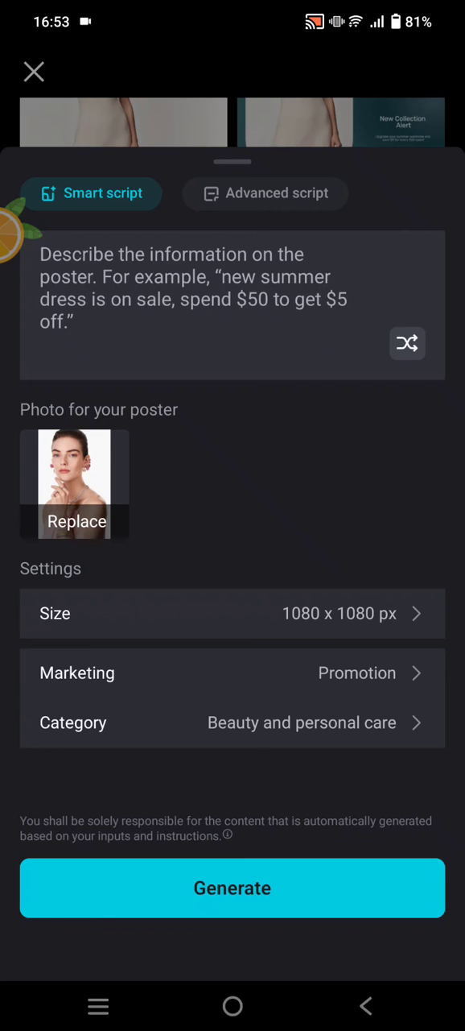
Enter the description 'Flash sale 50% for selected items' and generate posters from it.
click(232, 286)
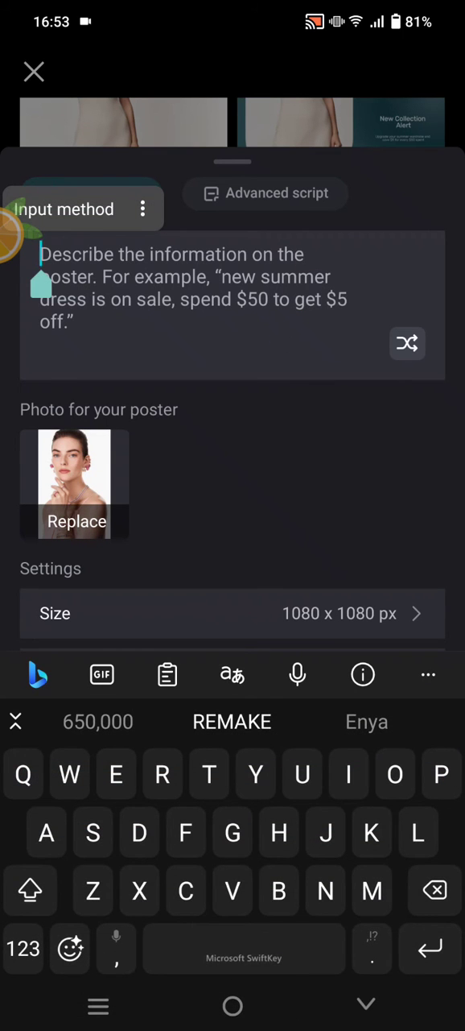
text(Flash sale 50)
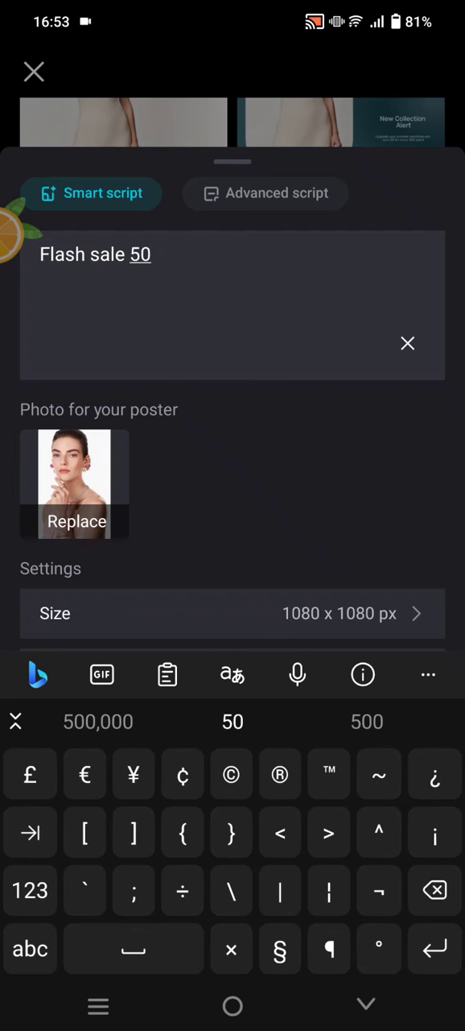
click(29, 889)
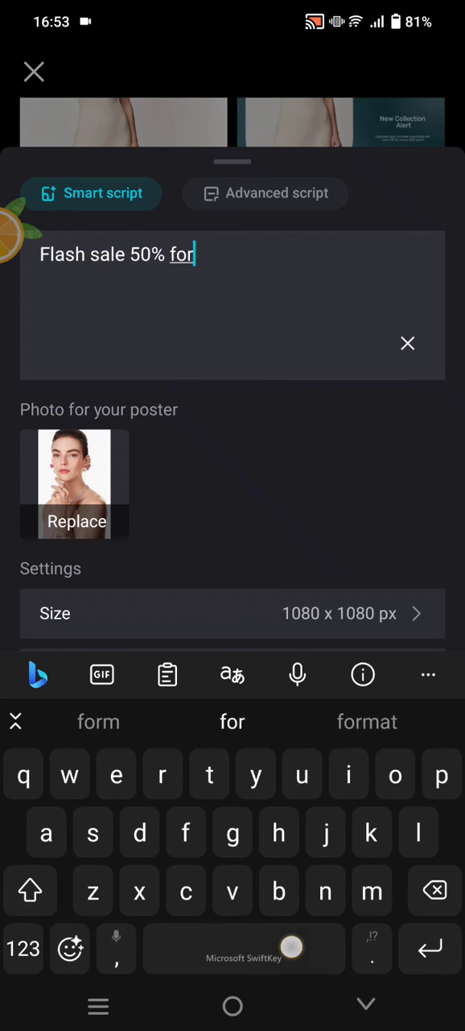
text(selected items)
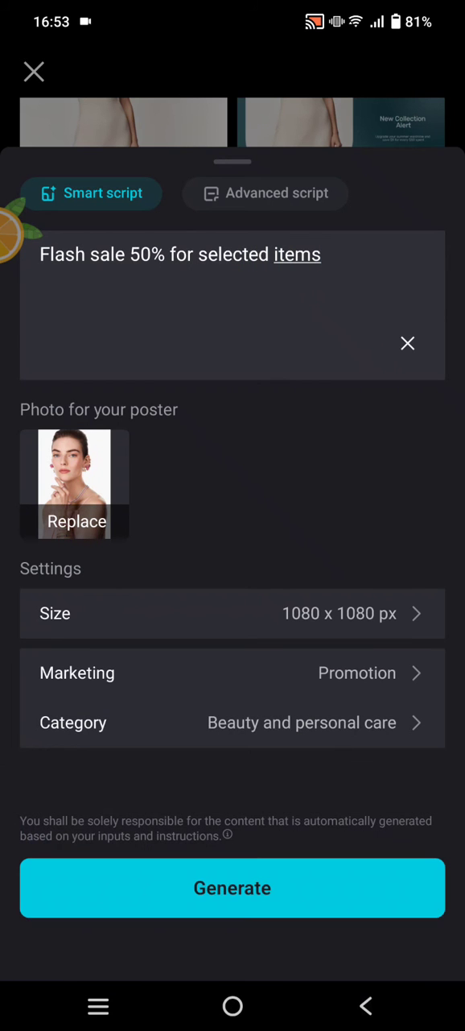
click(232, 888)
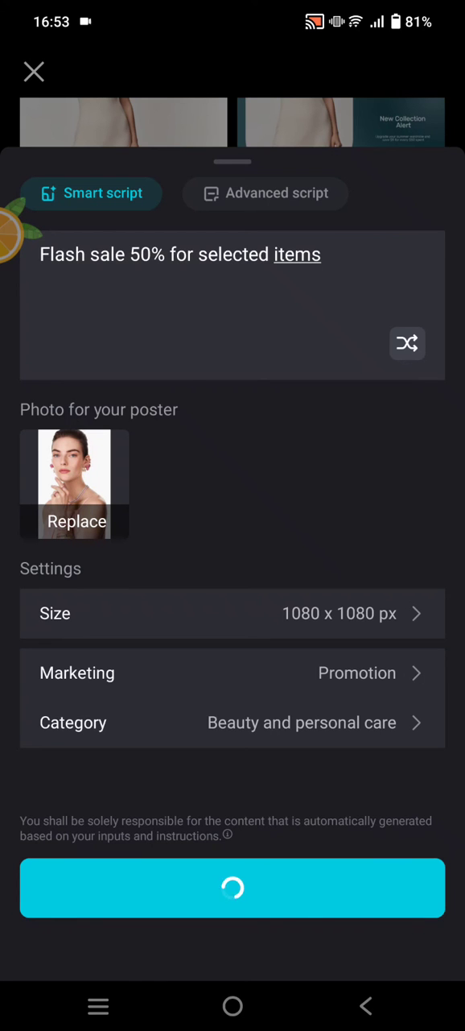
Browse the generated '50% Off Flash Sale!' jewelry poster results grid up and down.
click(232, 887)
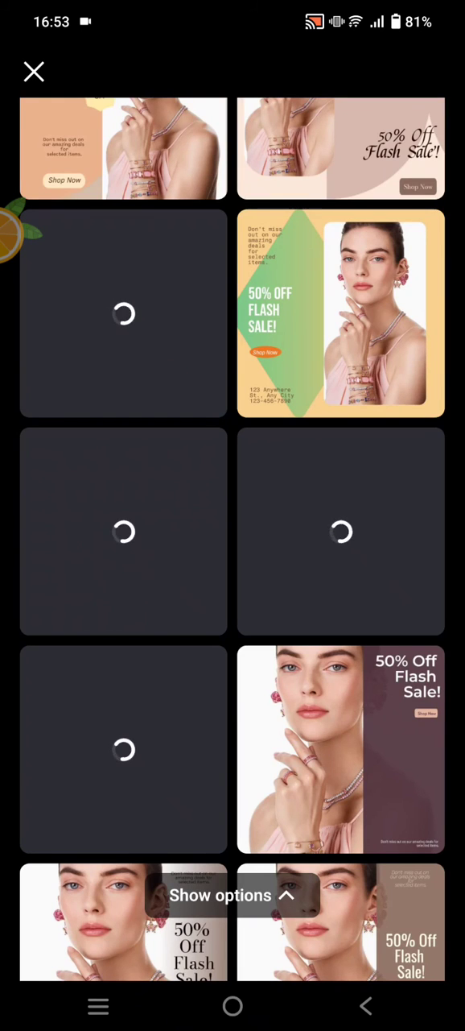
scroll(down, 3)
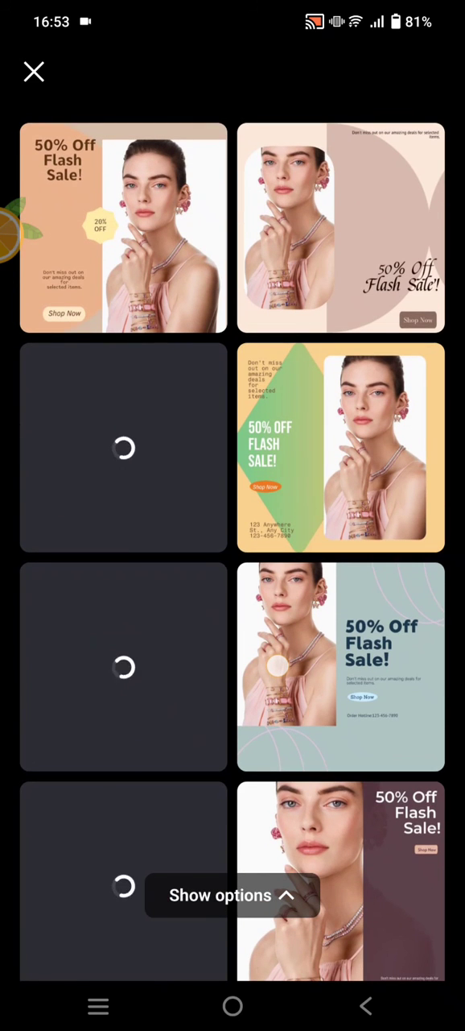
scroll(down, 3)
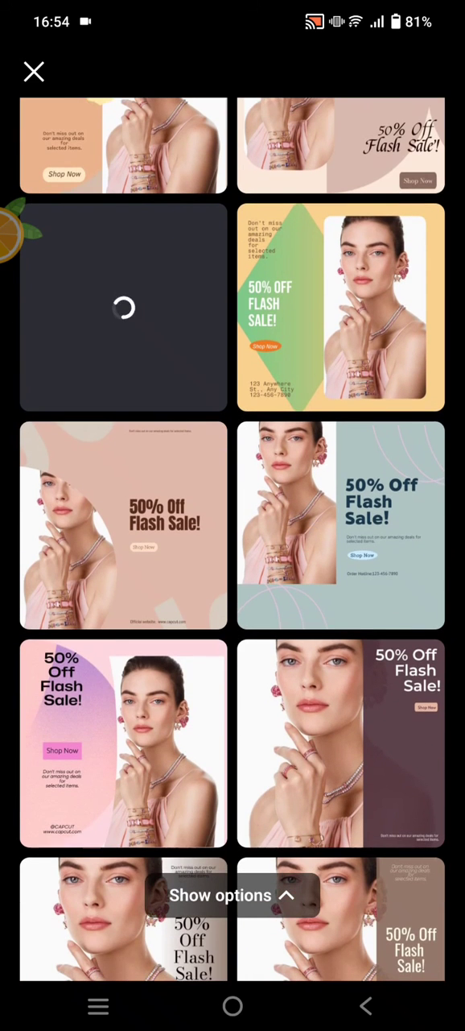
scroll(up, 3)
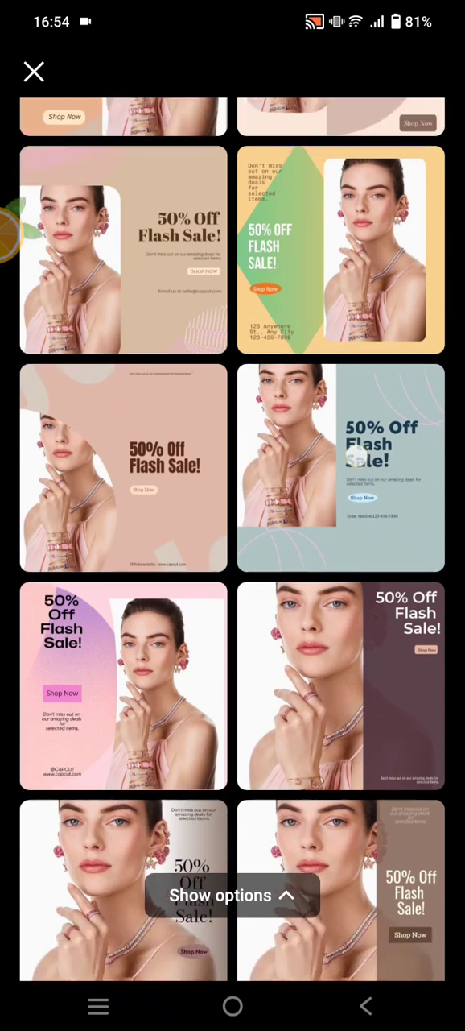
scroll(down, 3)
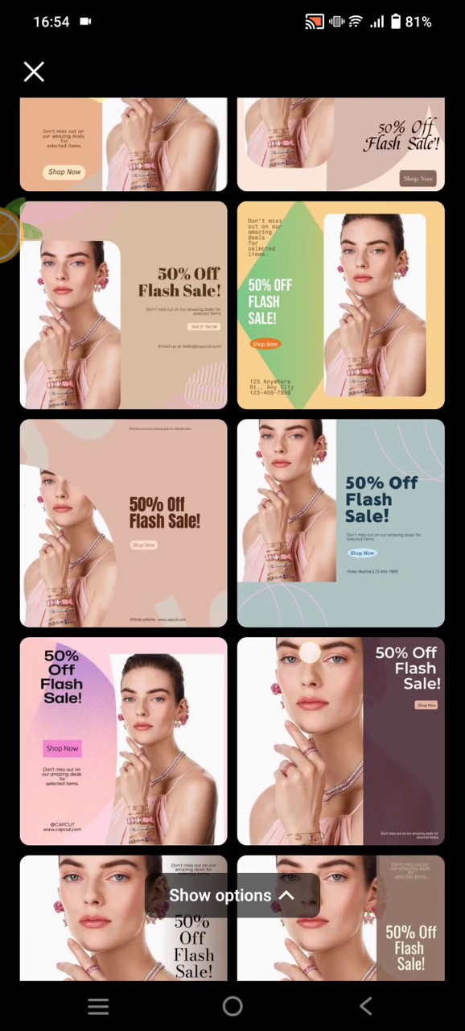
scroll(up, 3)
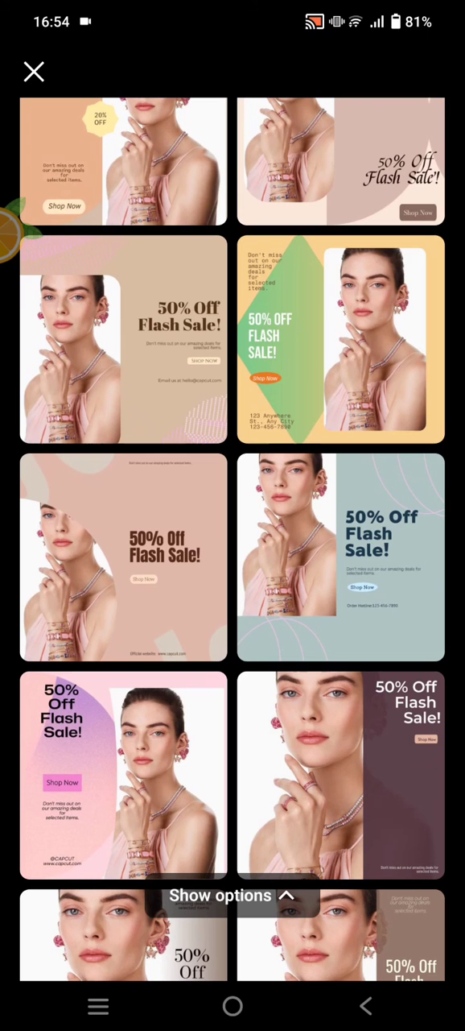
scroll(up, 3)
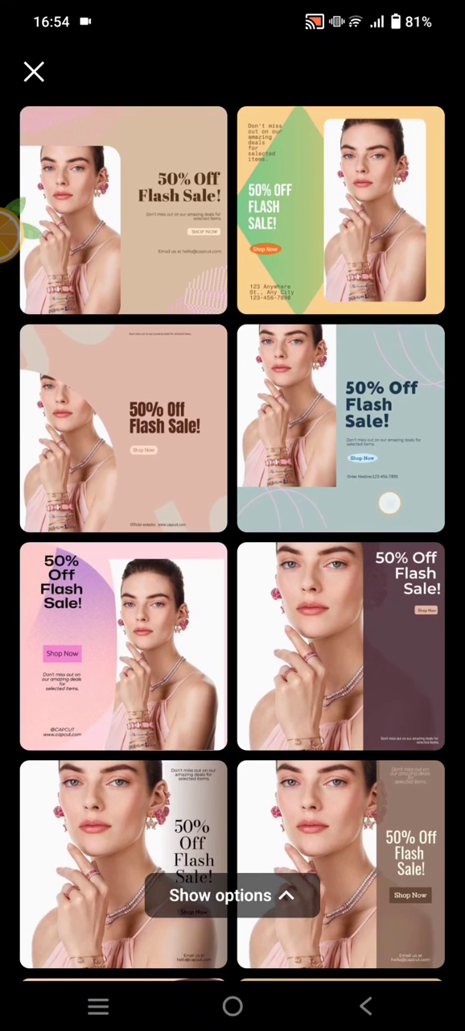
scroll(down, 3)
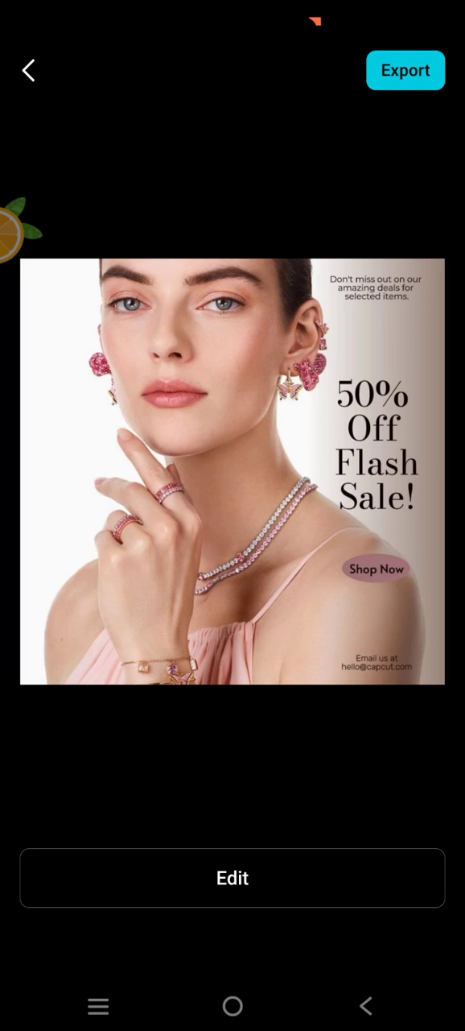
Export the square pink-jewelry '50% Off Flash Sale!' poster to the photo album.
click(406, 70)
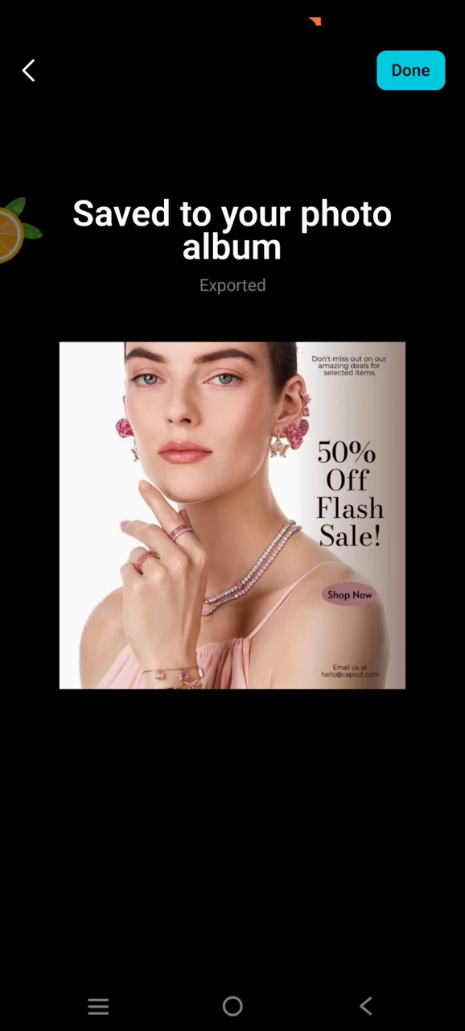